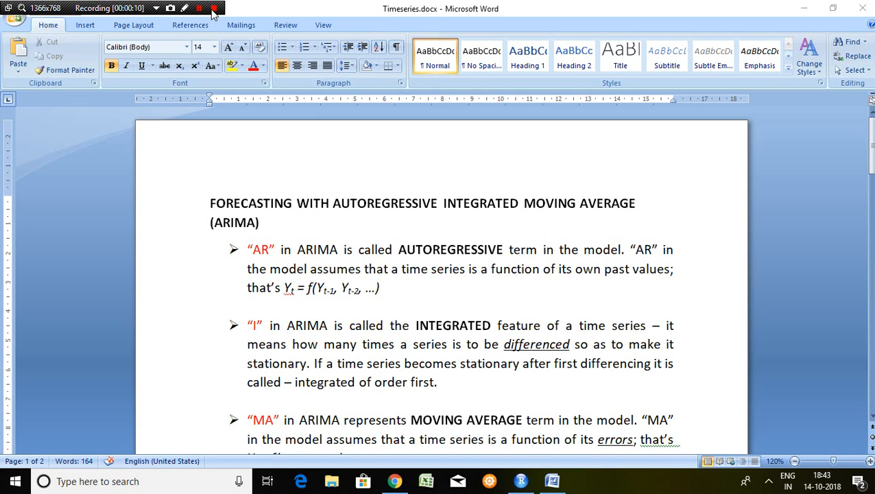
mouse_move(382, 307)
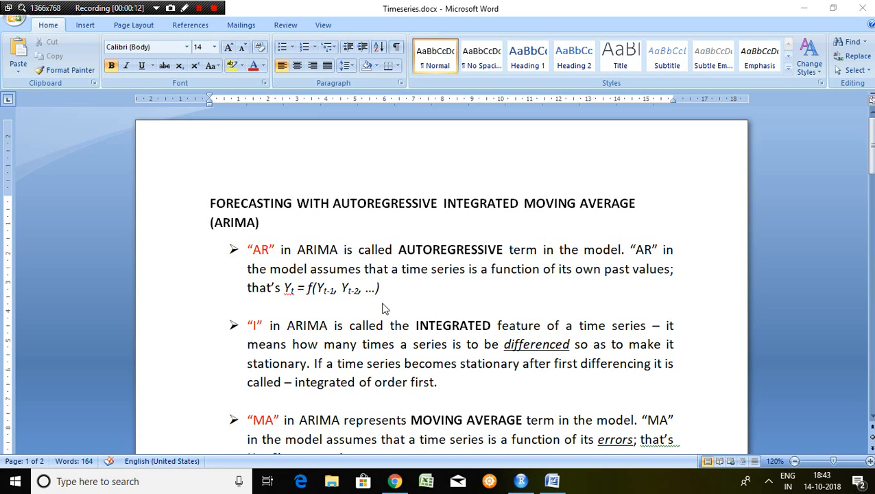
mouse_move(285, 268)
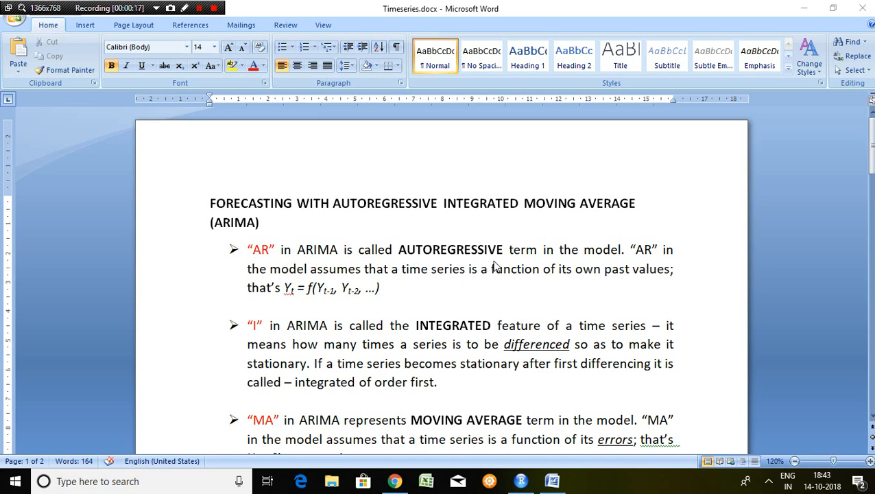
mouse_move(675, 268)
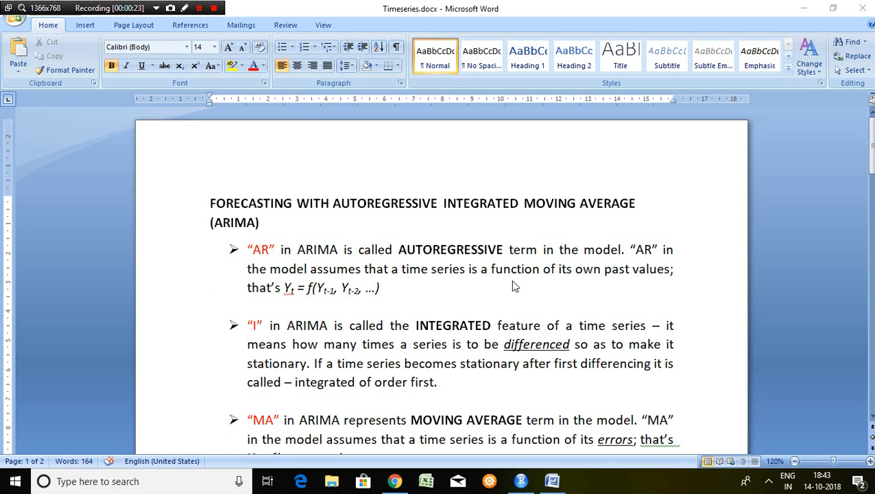
mouse_move(621, 291)
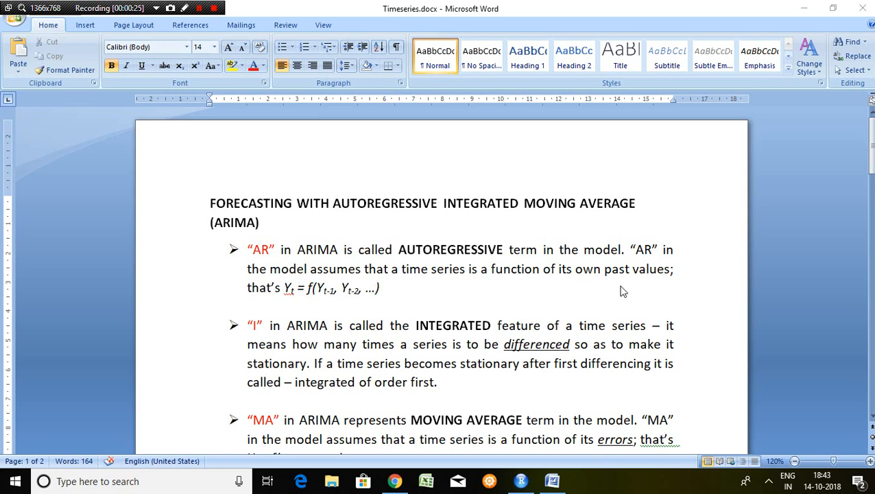
mouse_move(351, 346)
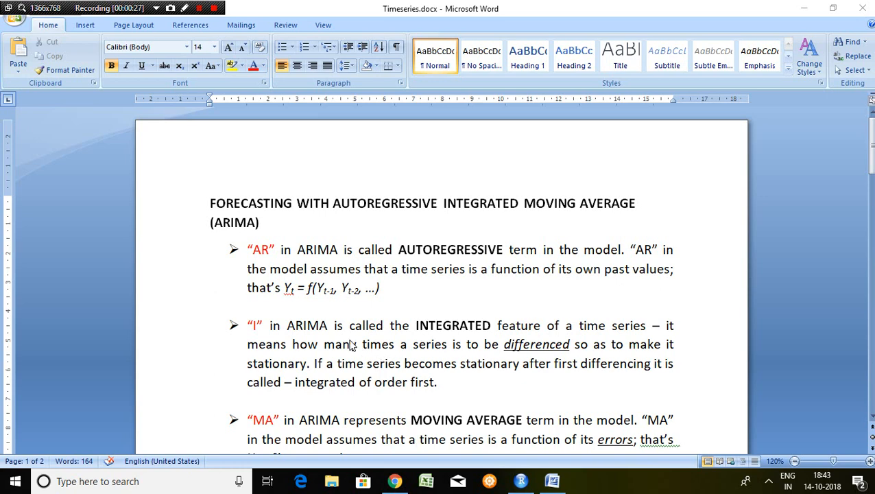
mouse_move(305, 307)
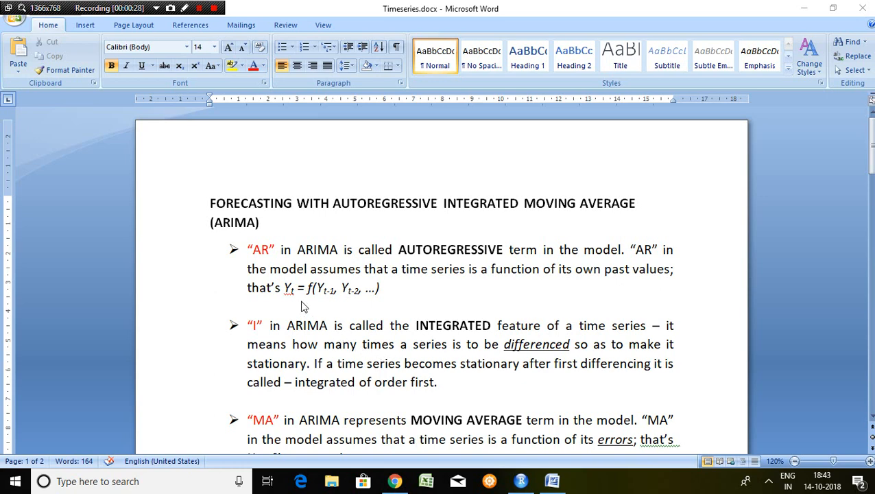
mouse_move(338, 305)
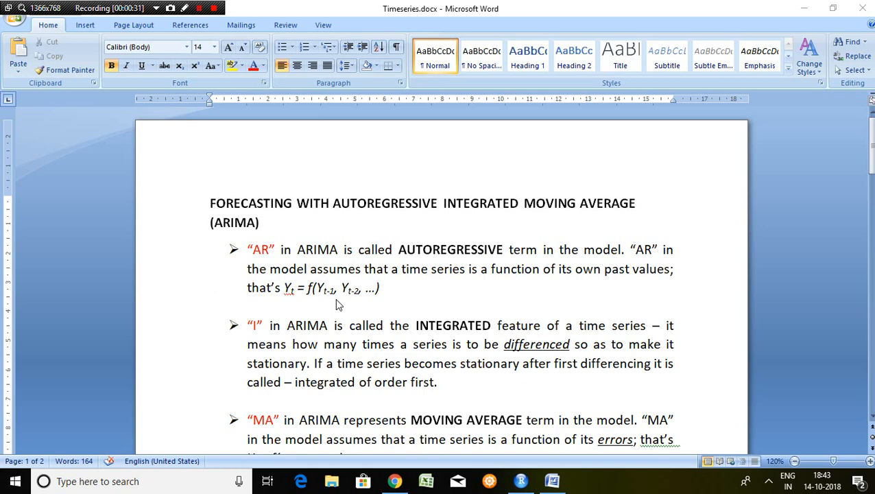
mouse_move(423, 309)
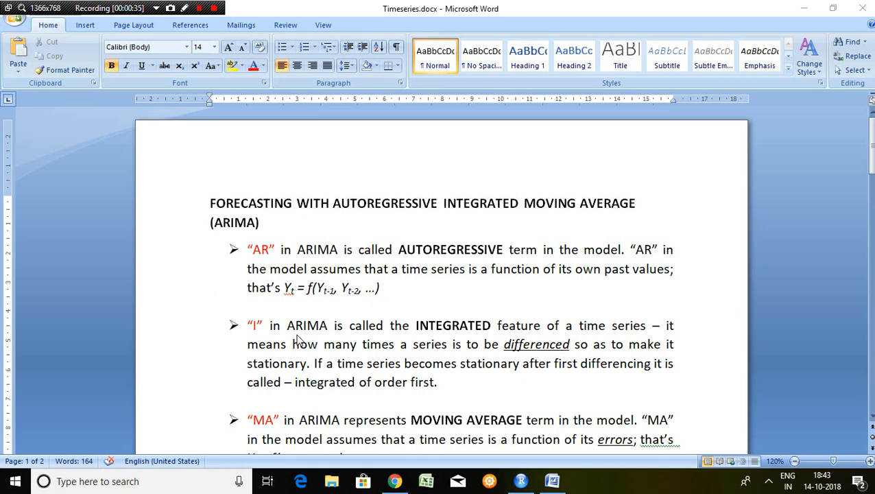
mouse_move(335, 333)
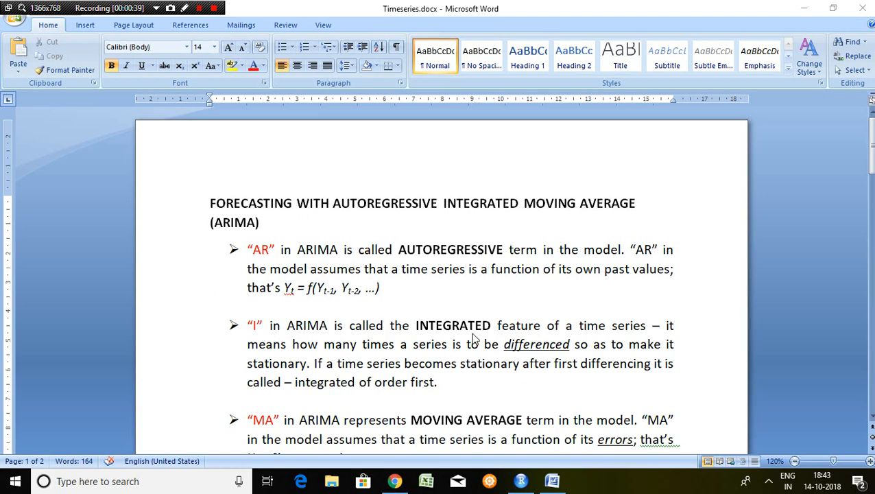
mouse_move(642, 343)
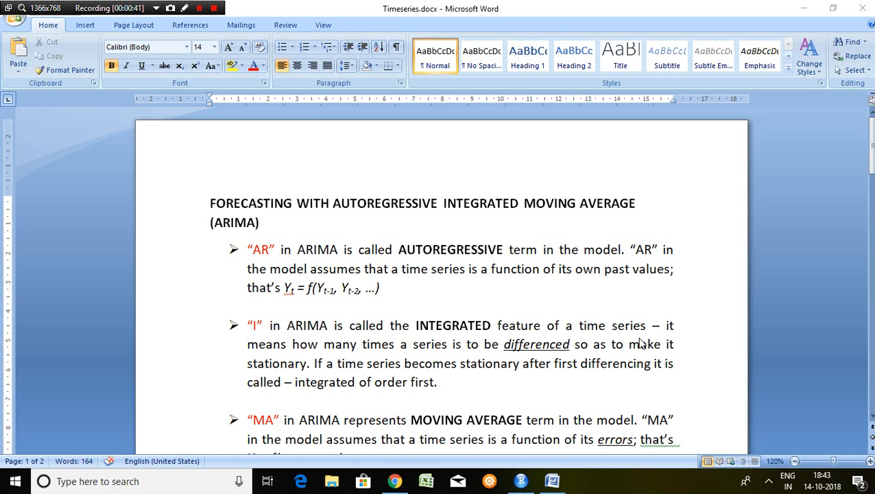
mouse_move(375, 354)
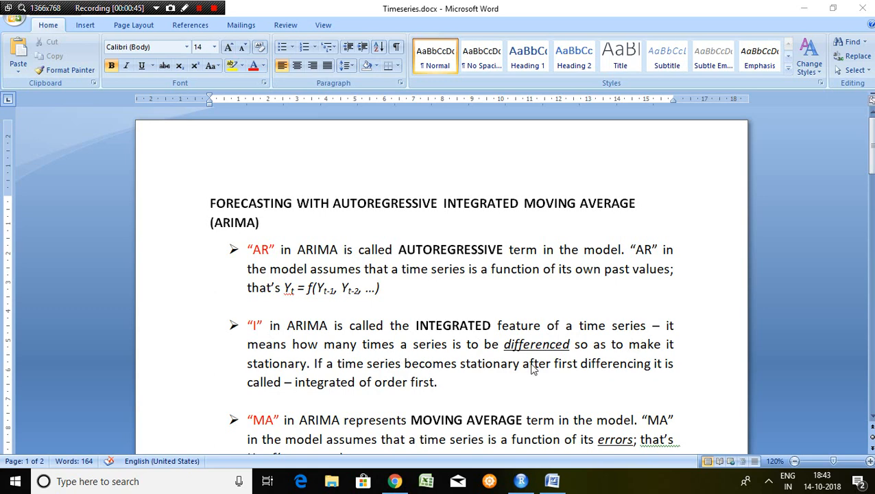
mouse_move(576, 352)
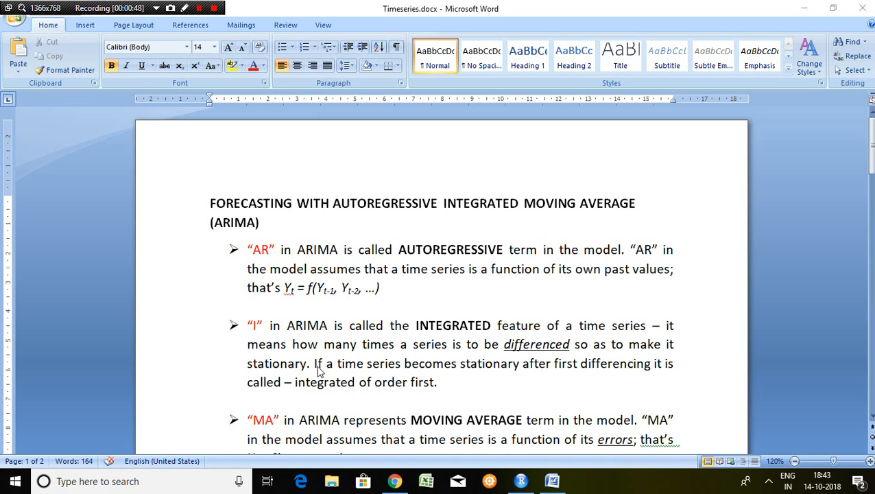
mouse_move(432, 387)
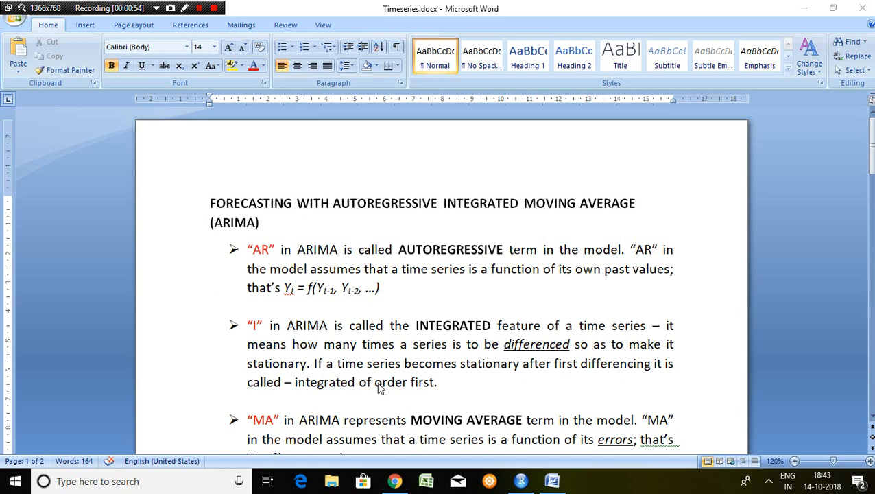
mouse_move(598, 373)
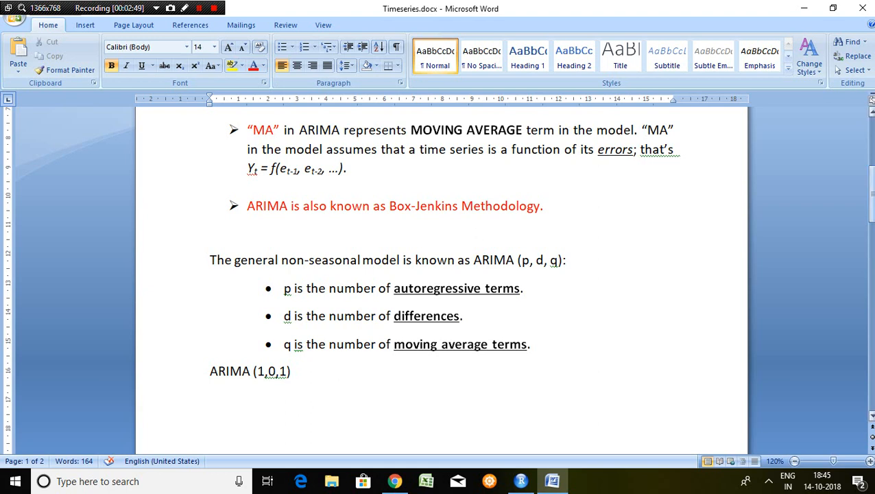
scroll(down, 3)
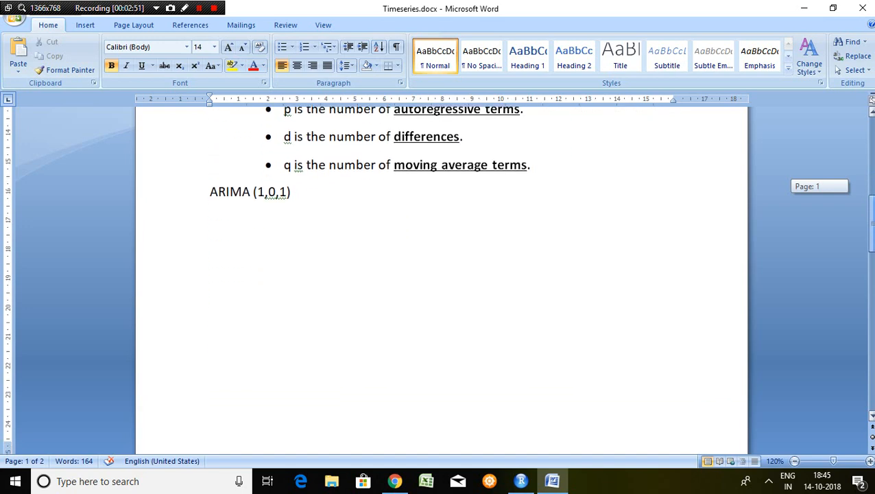
scroll(down, 3)
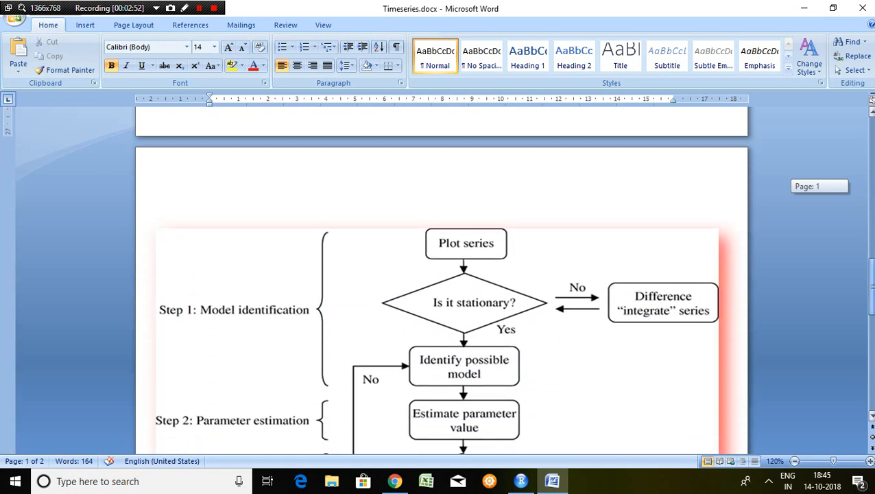
scroll(down, 3)
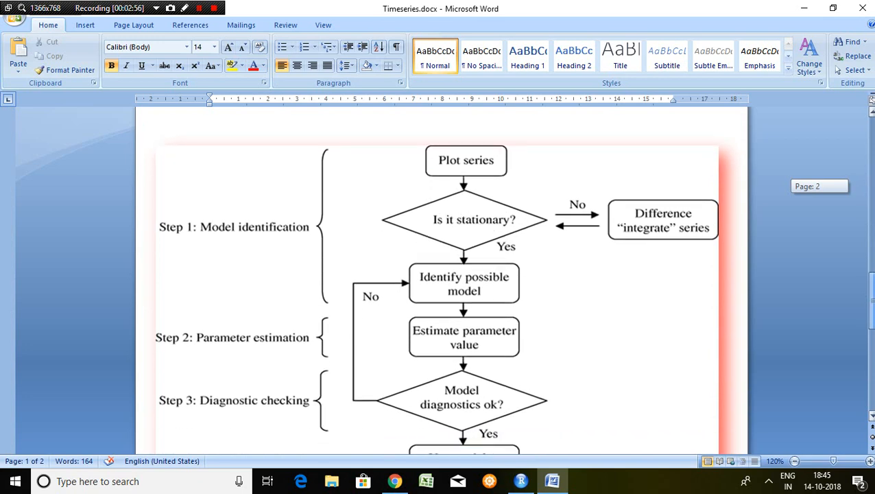
scroll(down, 3)
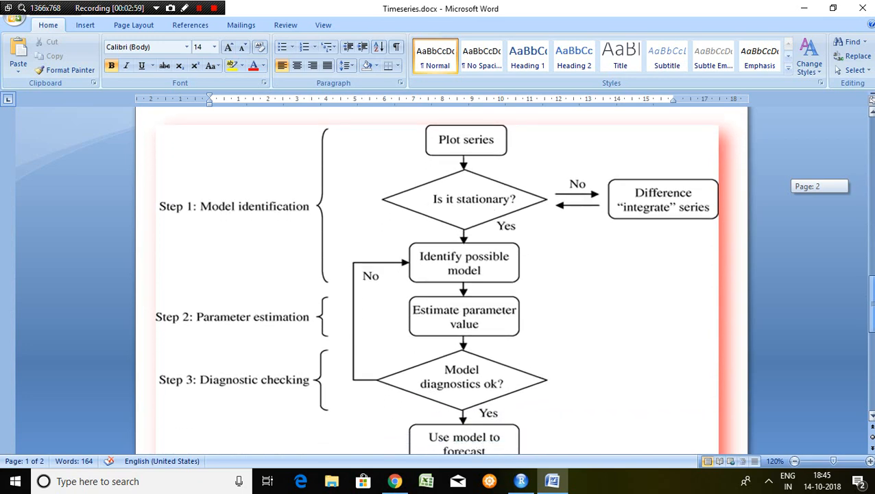
scroll(down, 3)
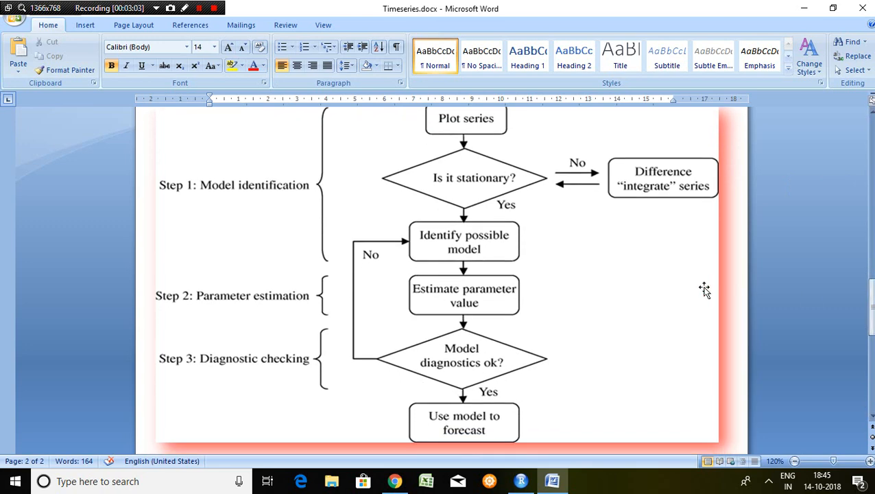
mouse_move(227, 191)
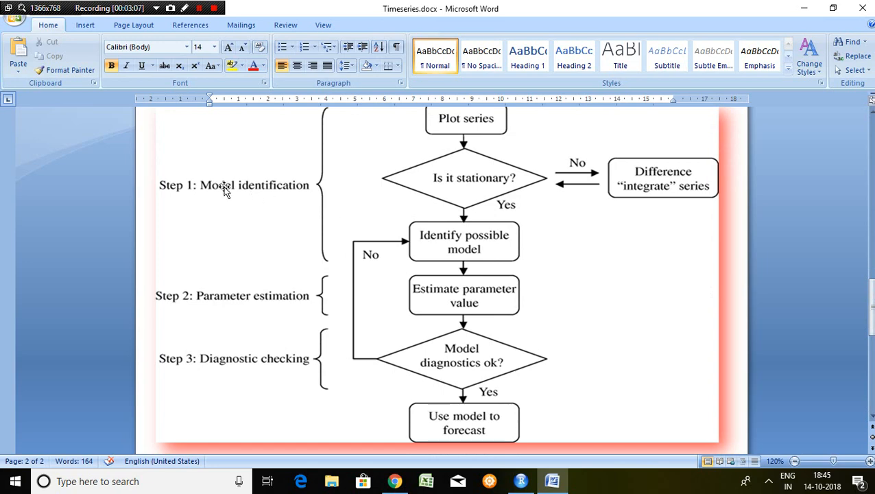
mouse_move(251, 197)
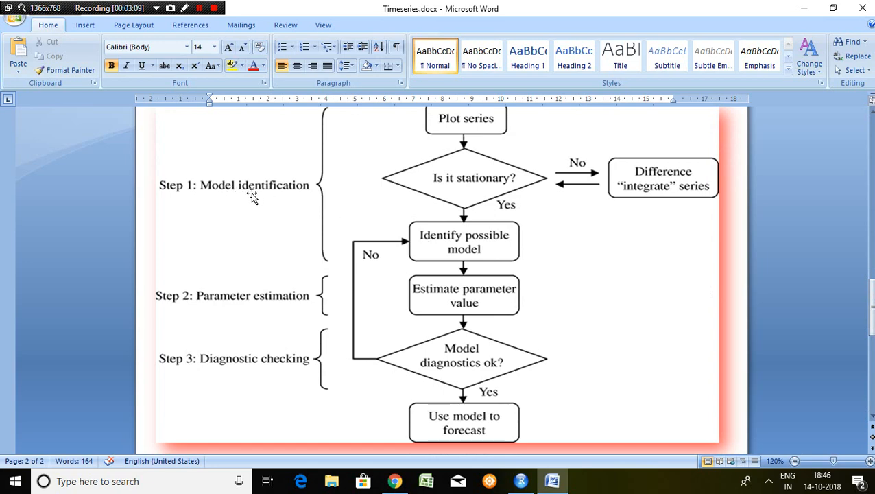
mouse_move(226, 294)
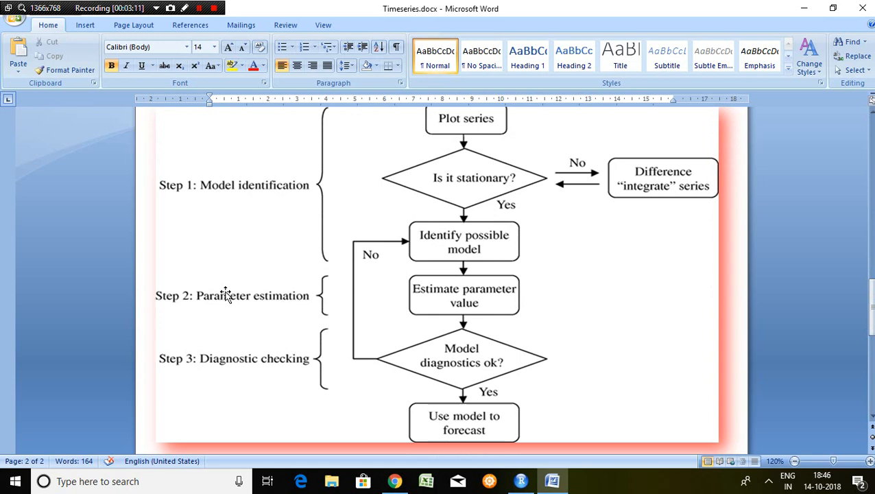
mouse_move(280, 305)
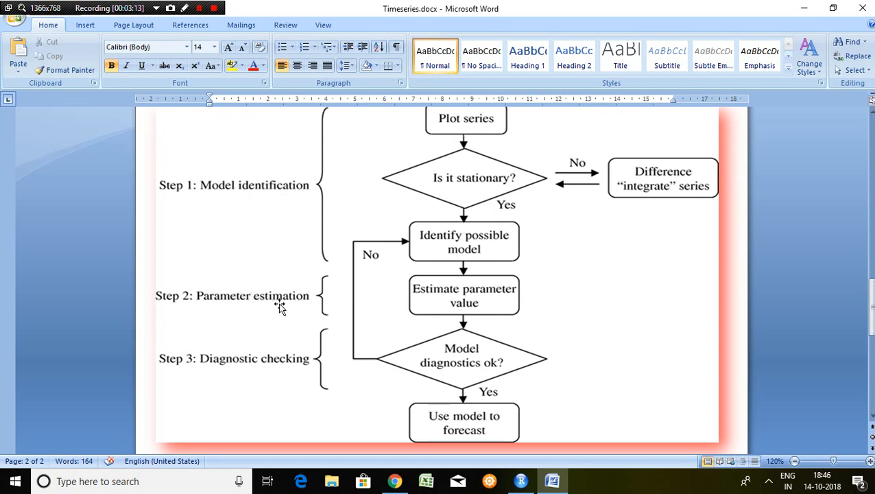
mouse_move(232, 378)
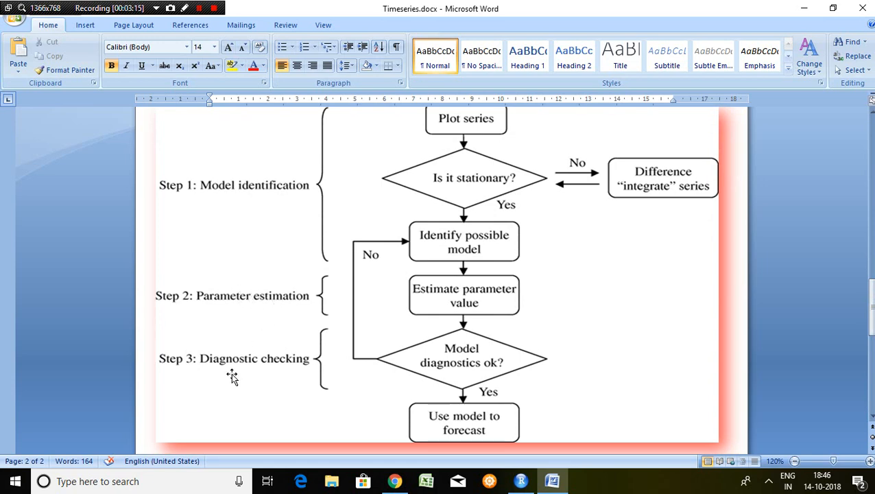
mouse_move(276, 373)
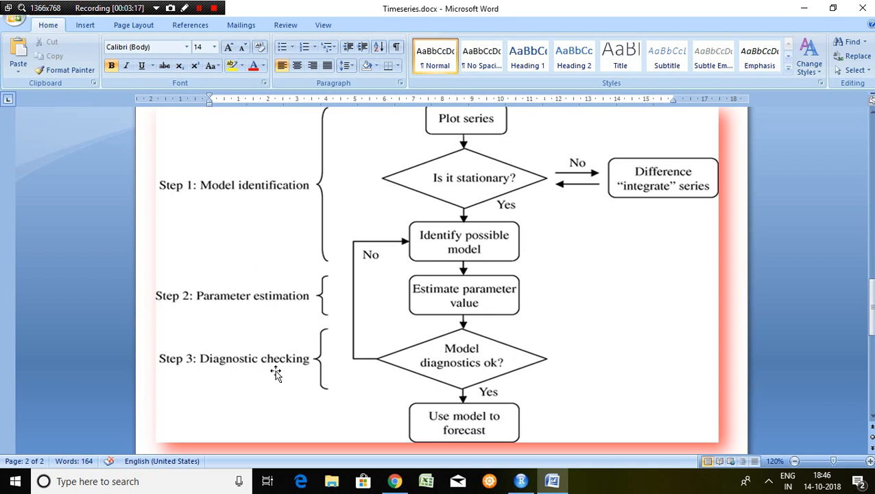
mouse_move(288, 221)
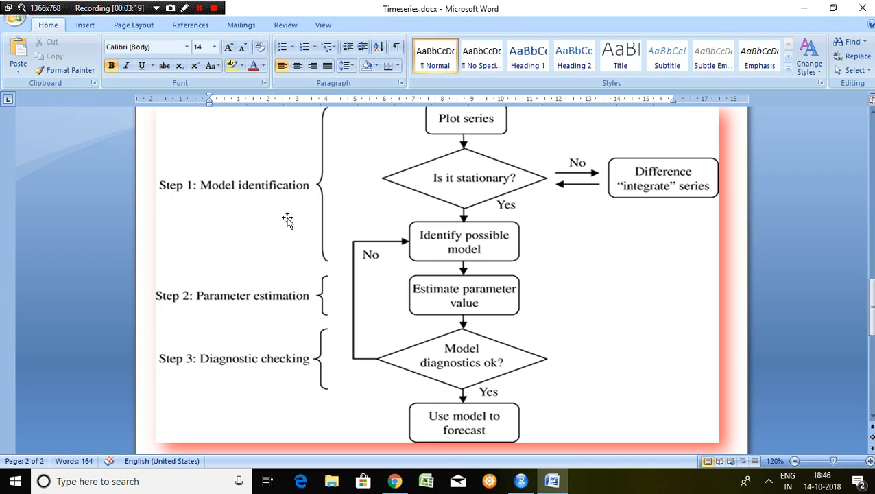
mouse_move(442, 214)
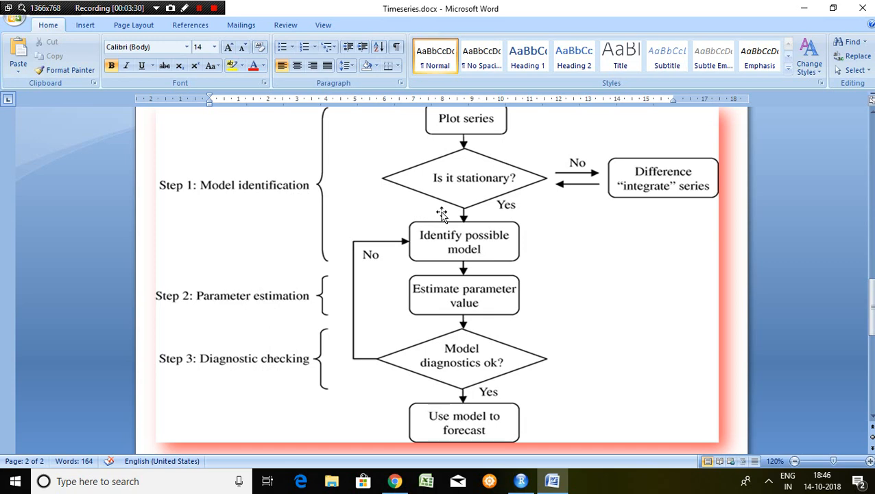
mouse_move(259, 299)
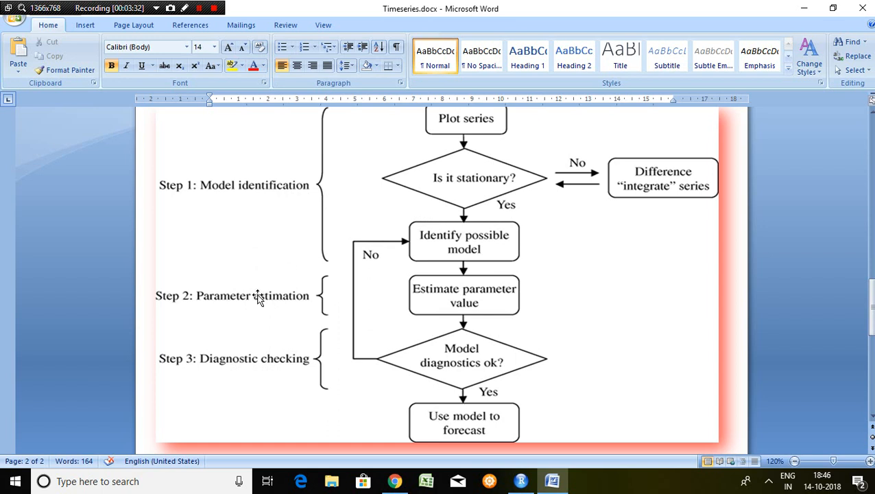
mouse_move(266, 313)
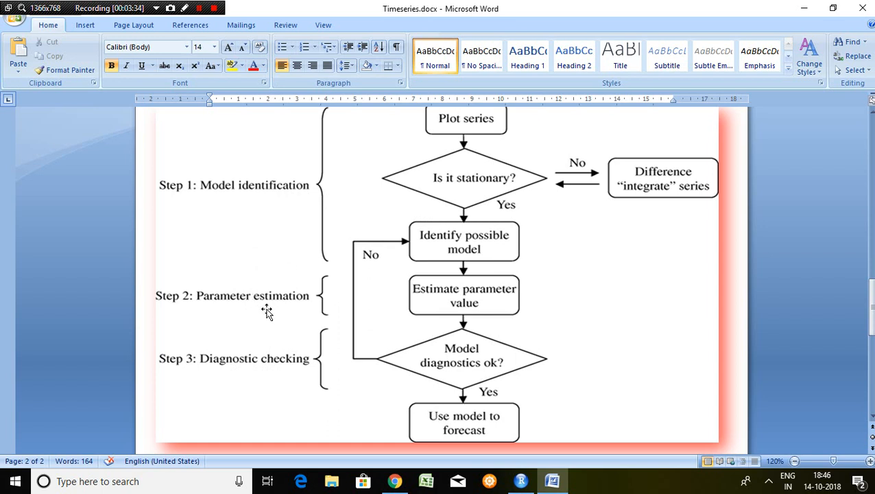
mouse_move(439, 305)
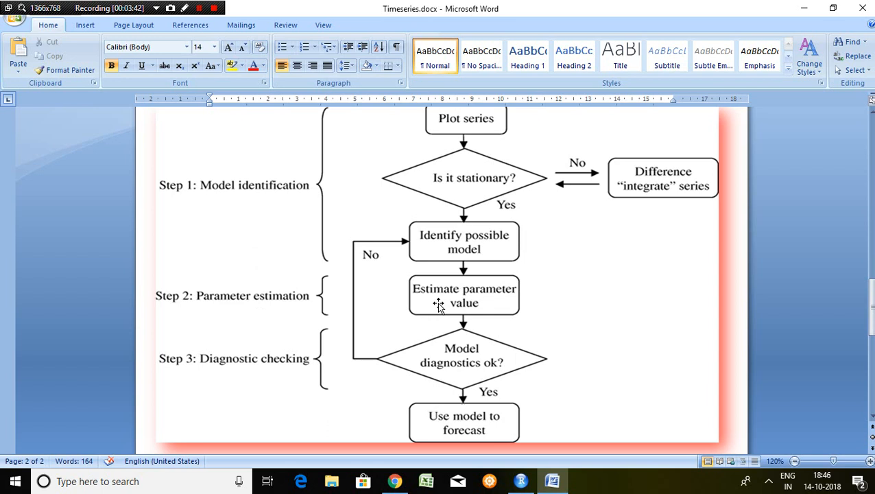
mouse_move(488, 173)
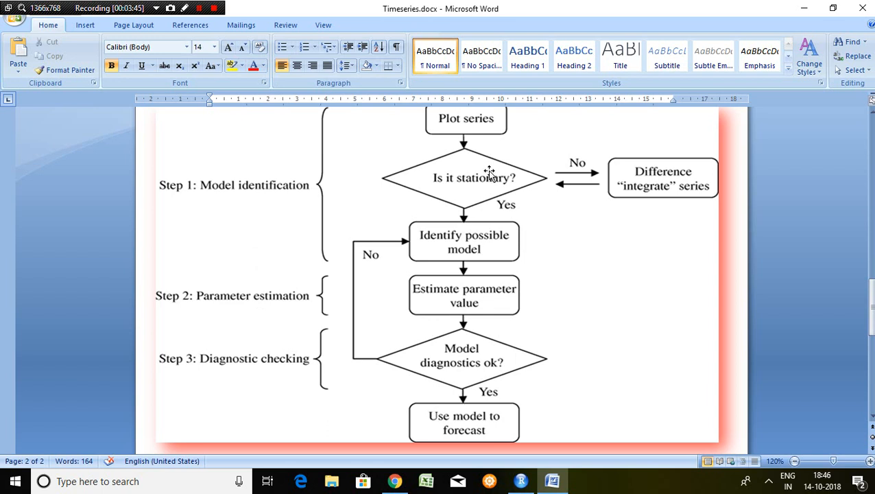
mouse_move(415, 301)
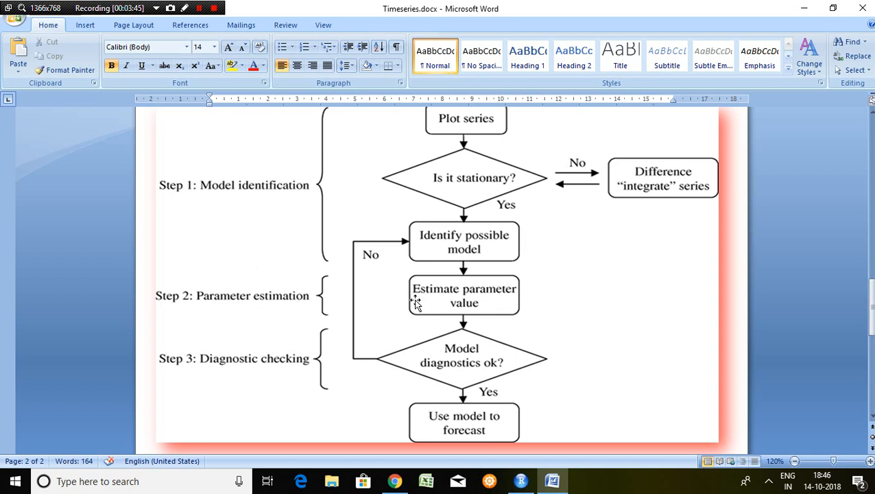
mouse_move(418, 305)
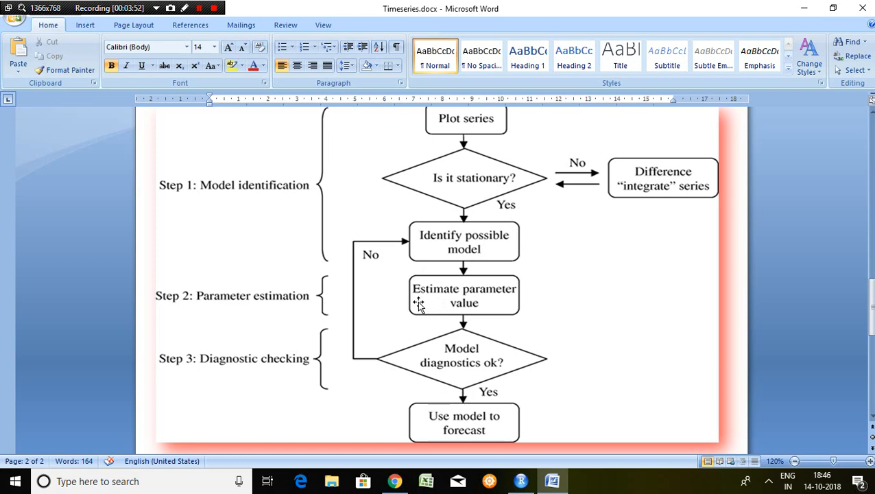
mouse_move(236, 373)
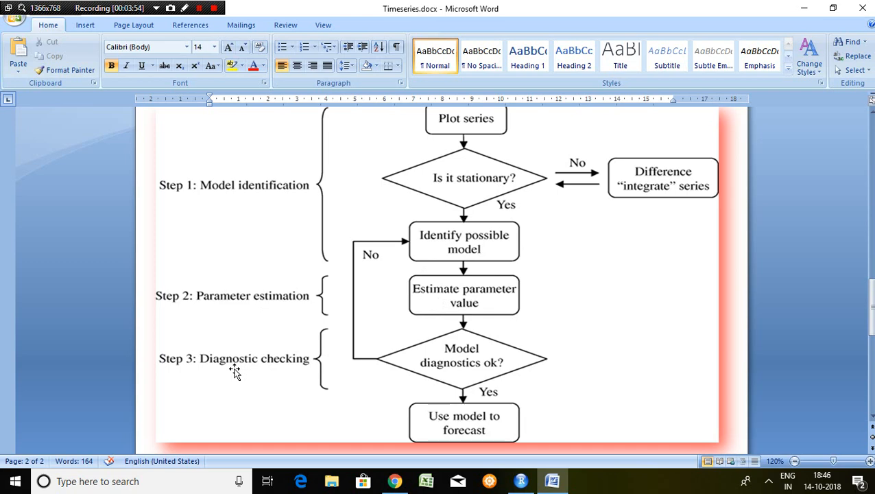
mouse_move(304, 376)
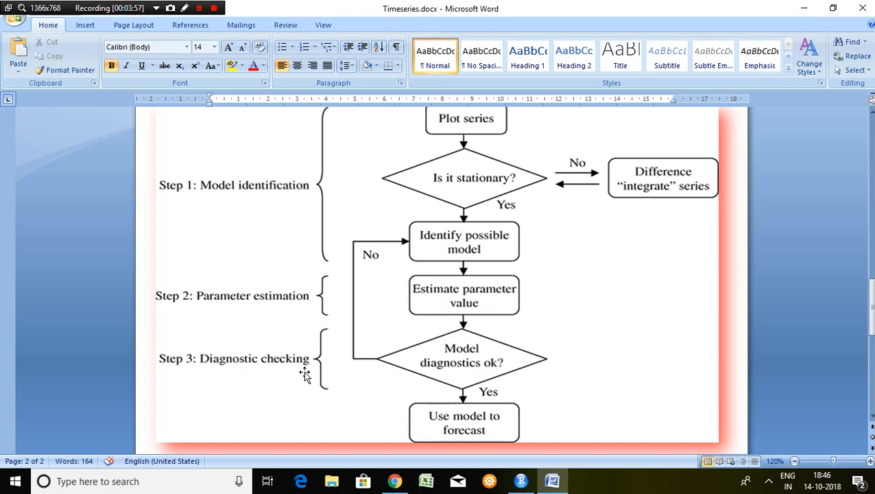
mouse_move(357, 381)
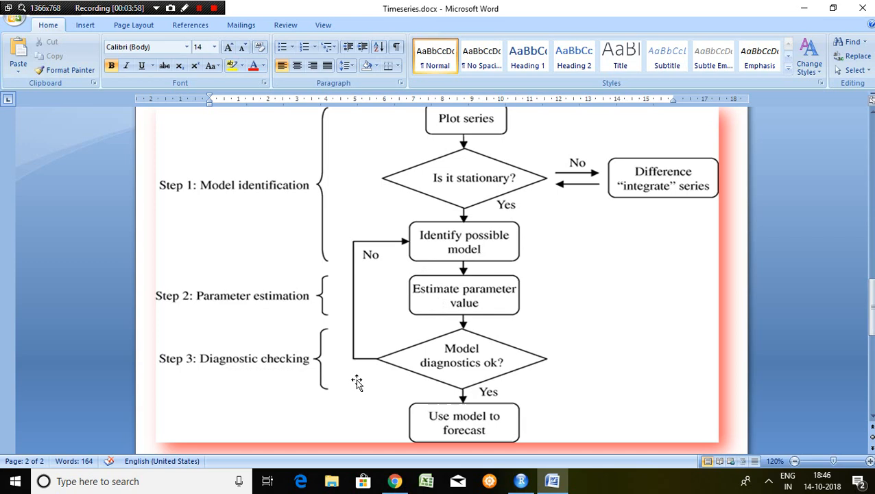